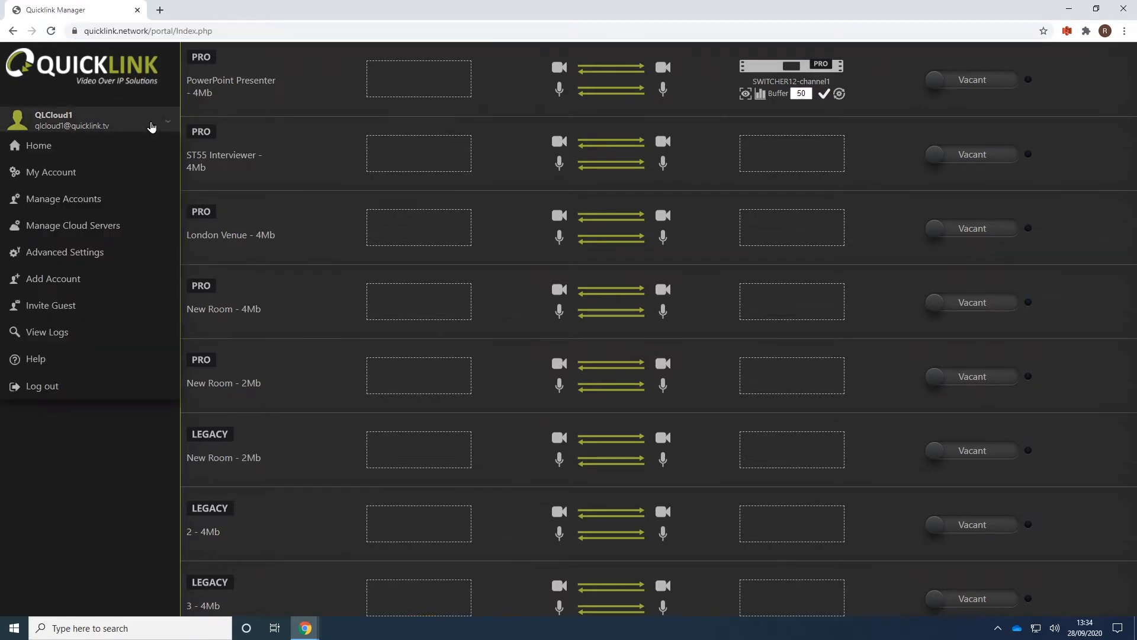
Start a guest invite named guest1 with SMS delivery.
click(51, 304)
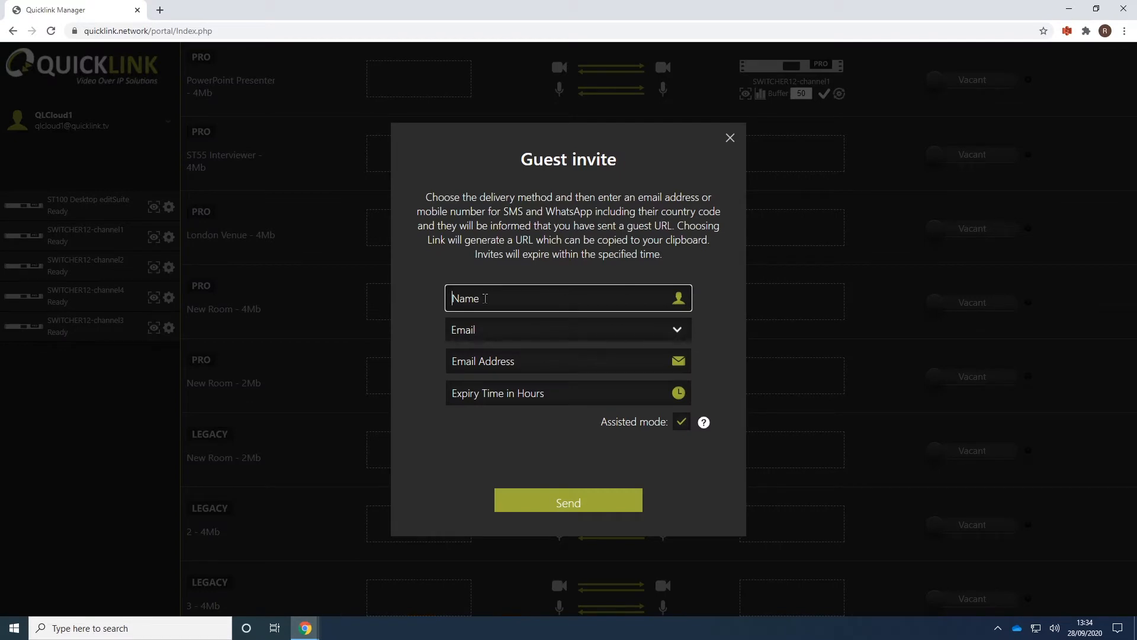
text(guest)
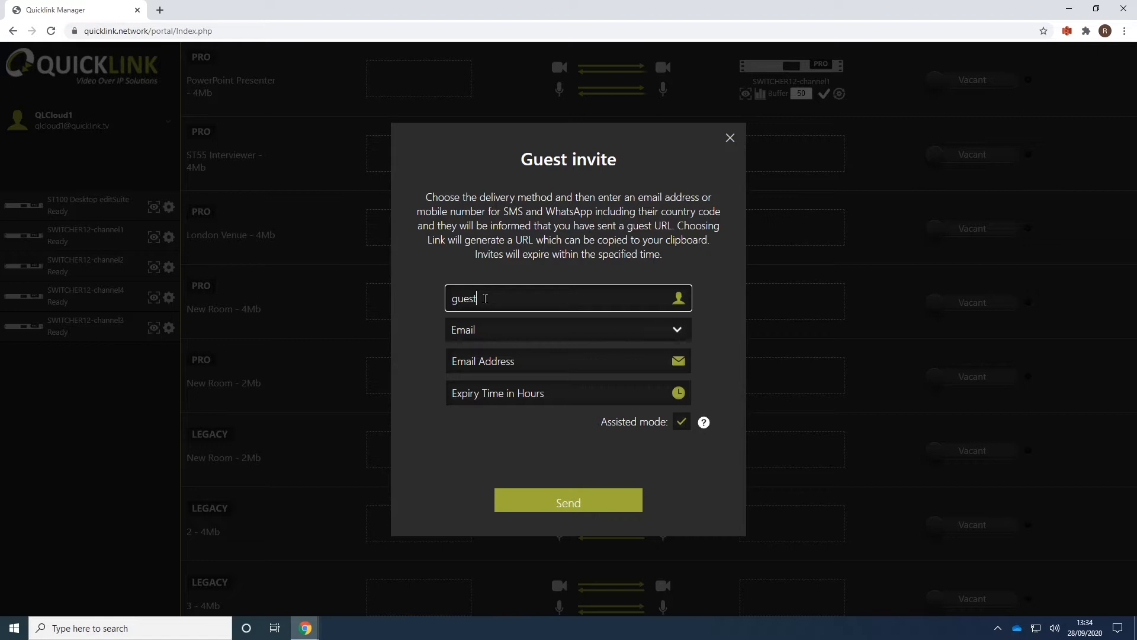
click(568, 329)
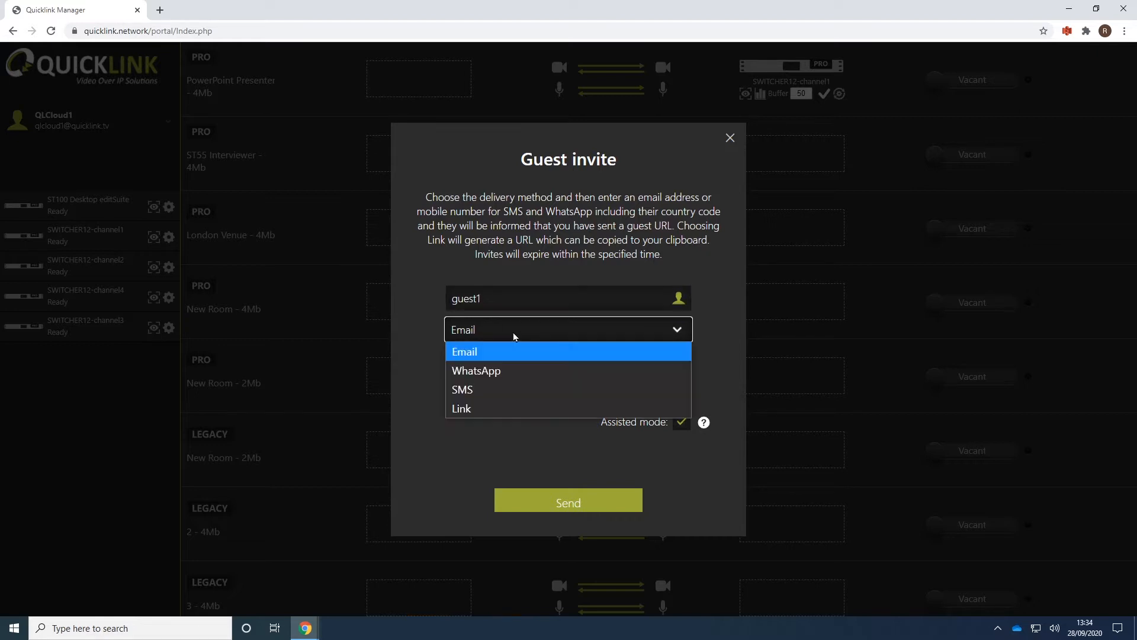
mouse_move(478, 390)
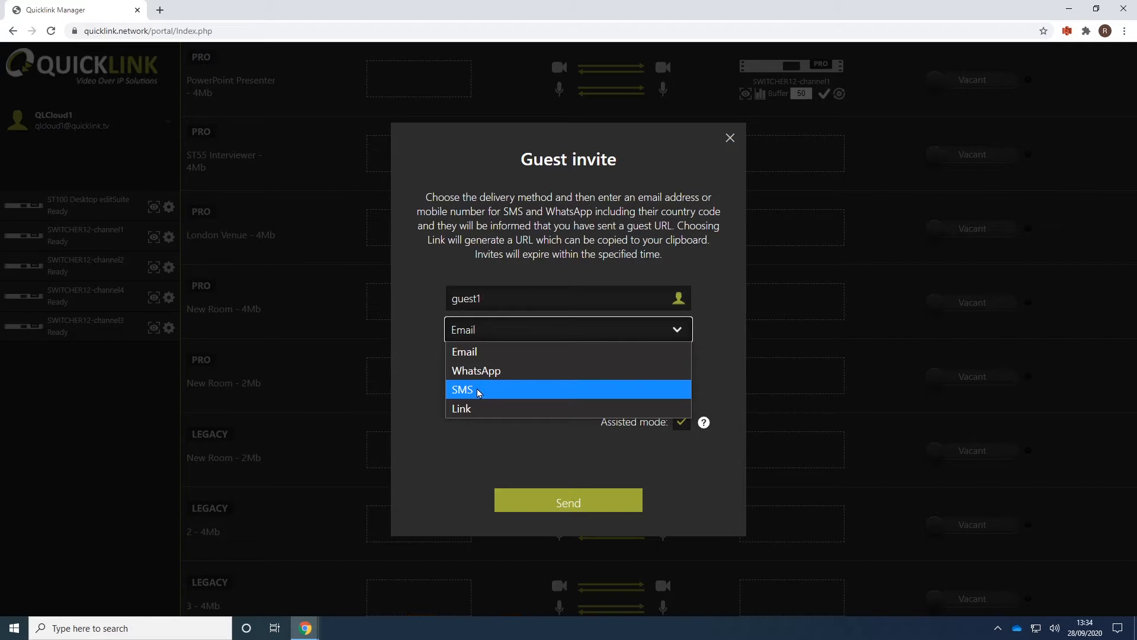
click(462, 390)
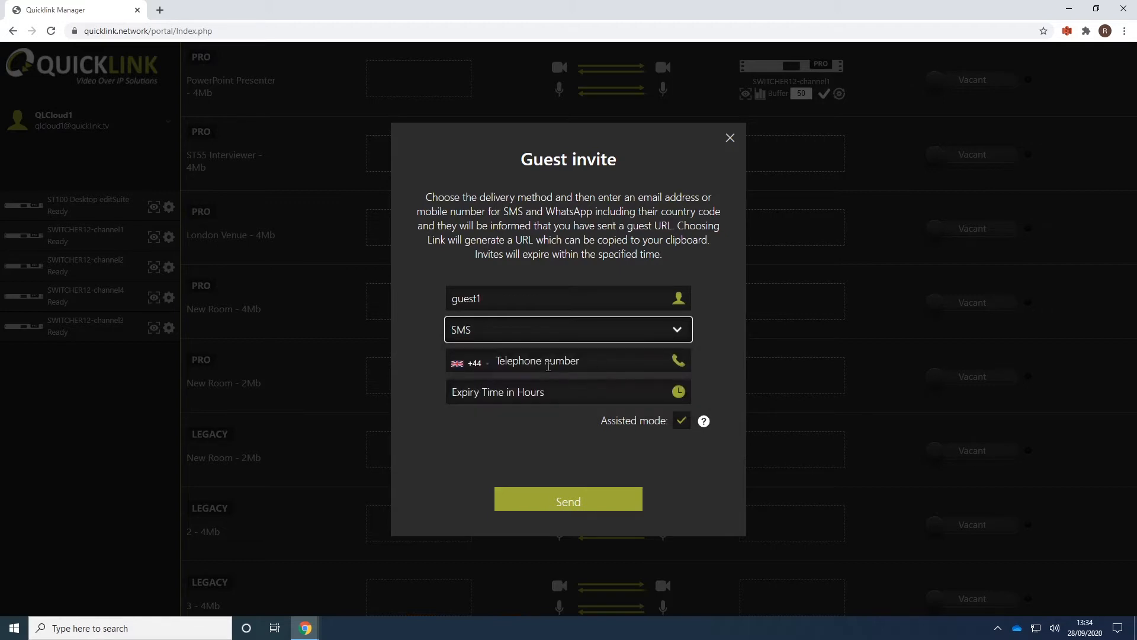
Enter the UK mobile number and set the expiry to 24 hours, keeping Assisted mode.
text(771)
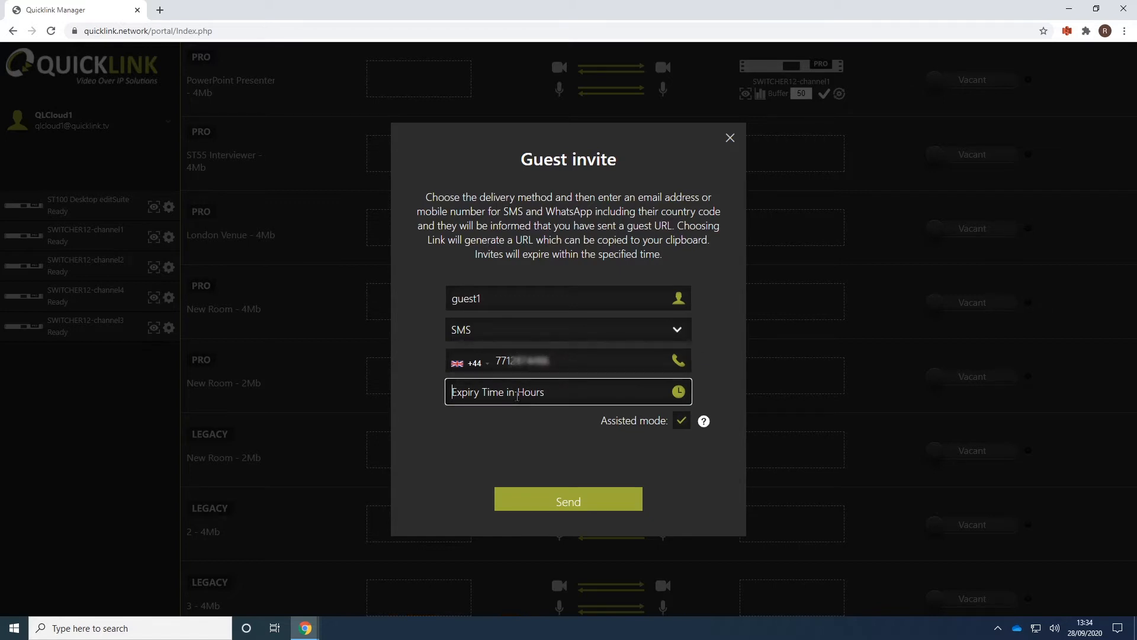
text(2)
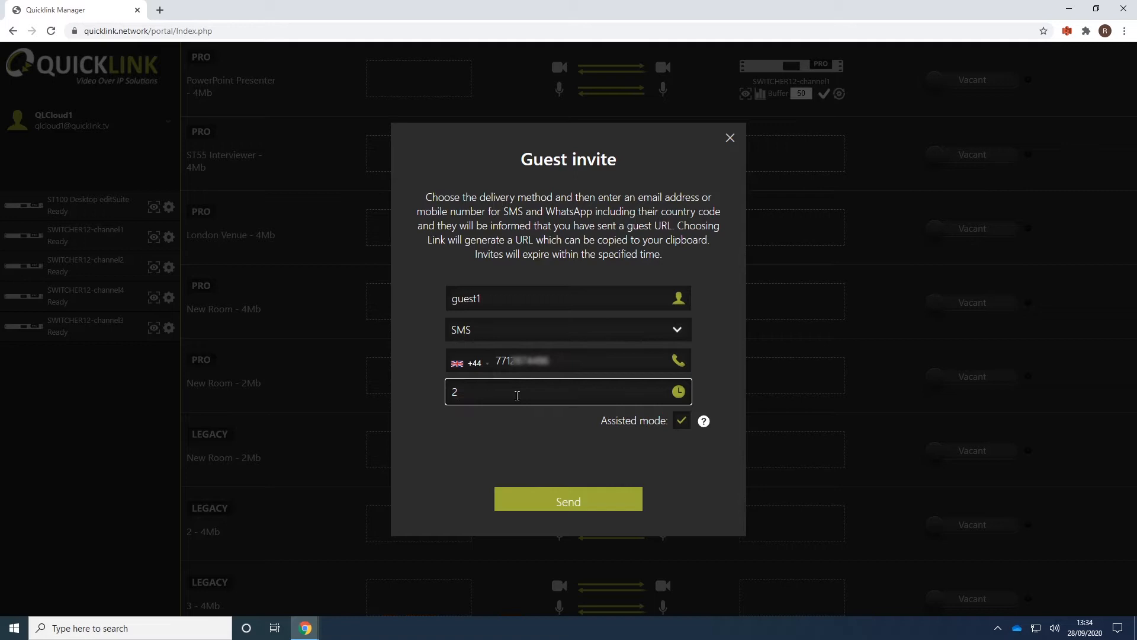
text(4)
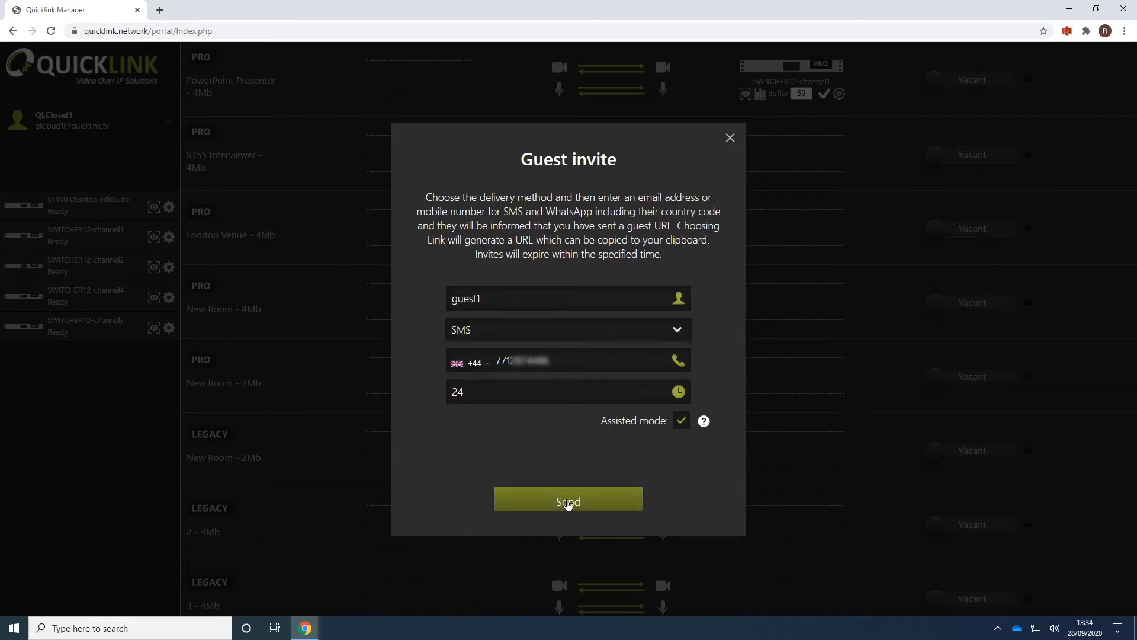
Send the SMS invite to guest1 and dismiss the sent confirmation.
click(568, 502)
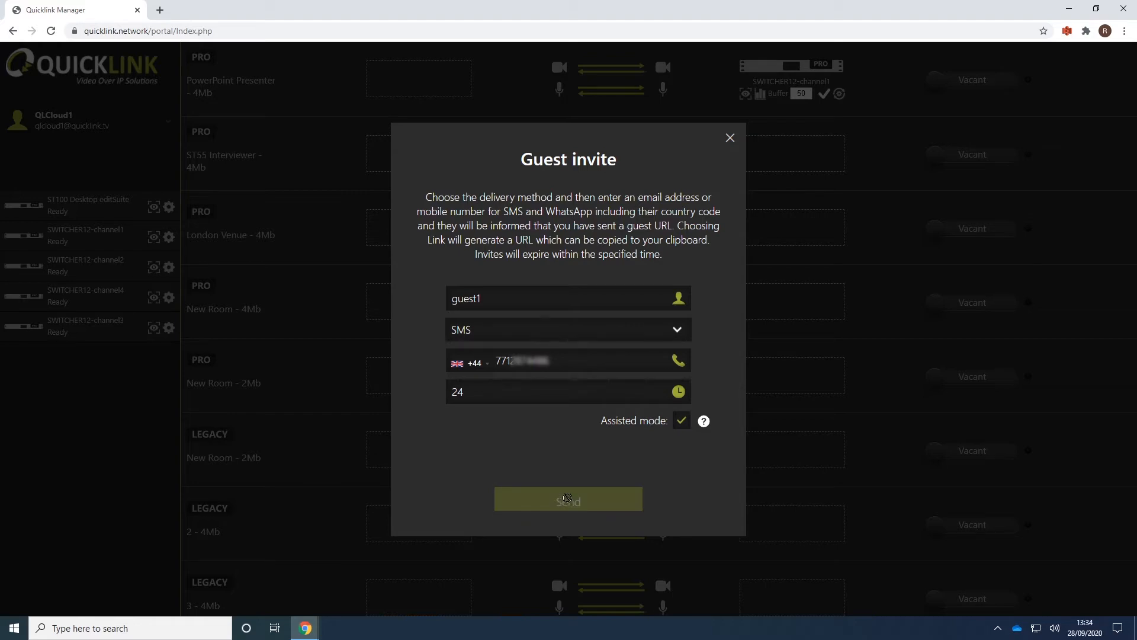
click(568, 498)
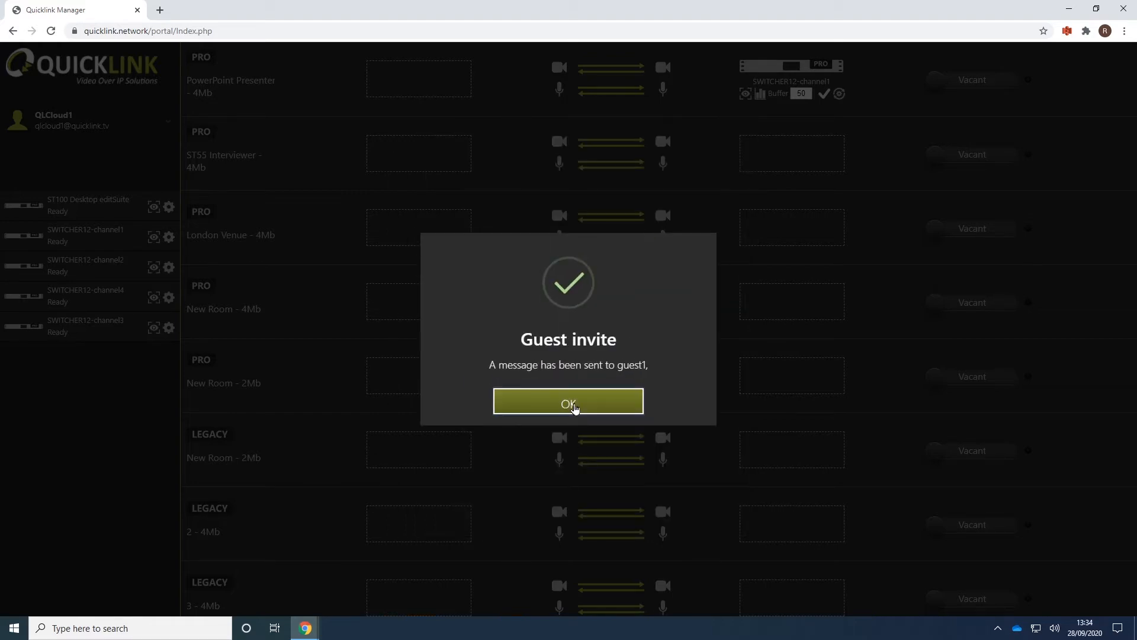
click(568, 403)
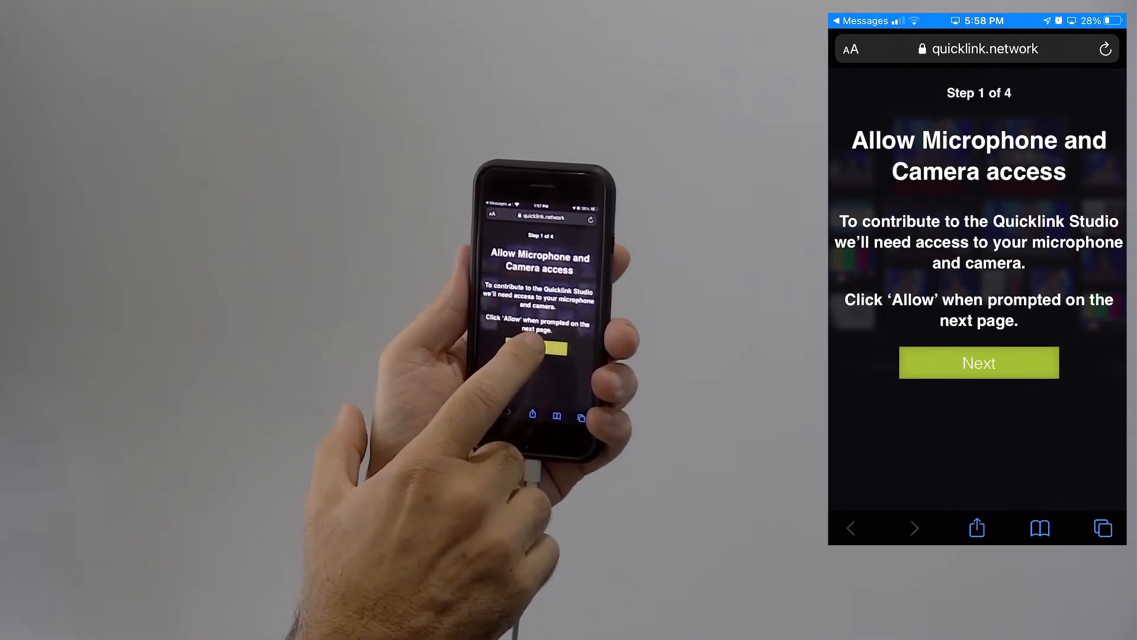
Allow microphone and camera access and accept the front camera and iPhone microphone.
click(978, 363)
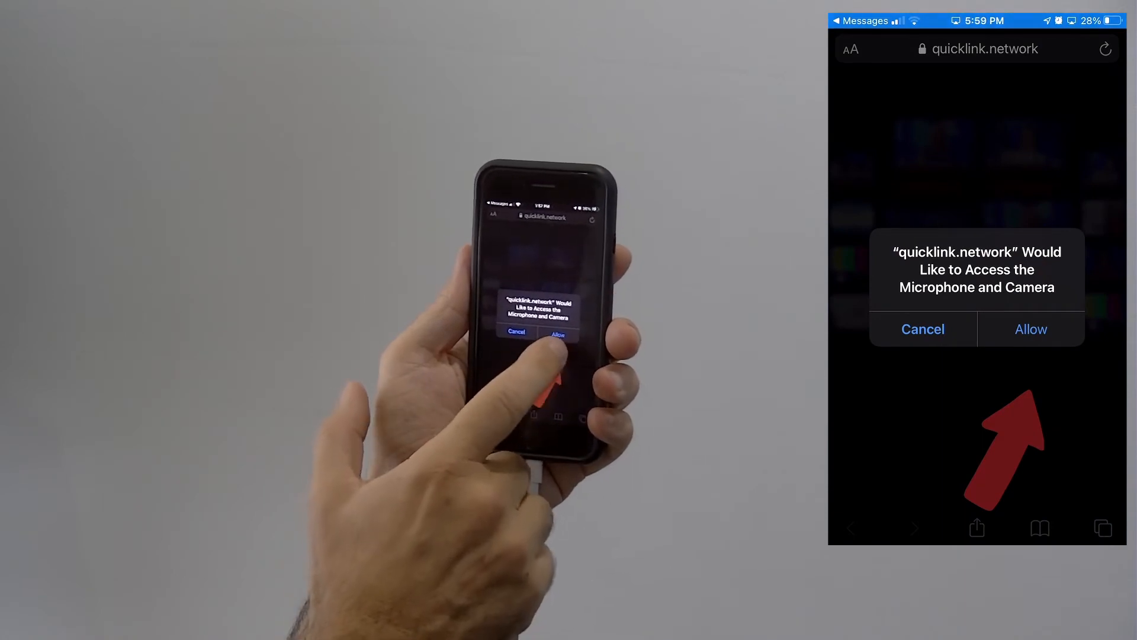
click(1030, 329)
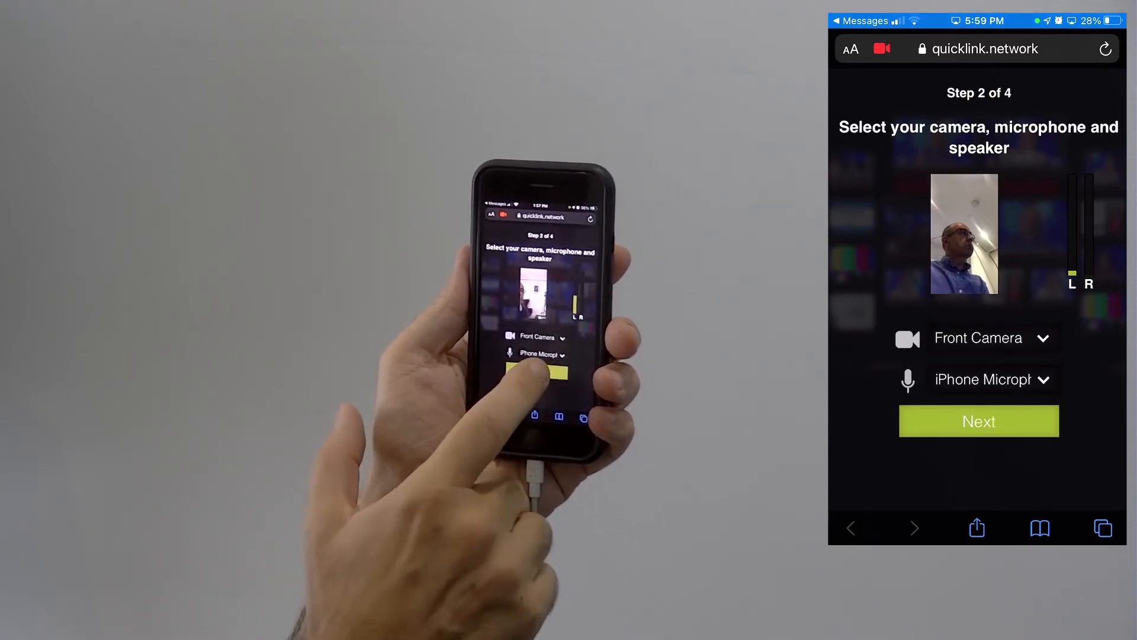
click(978, 420)
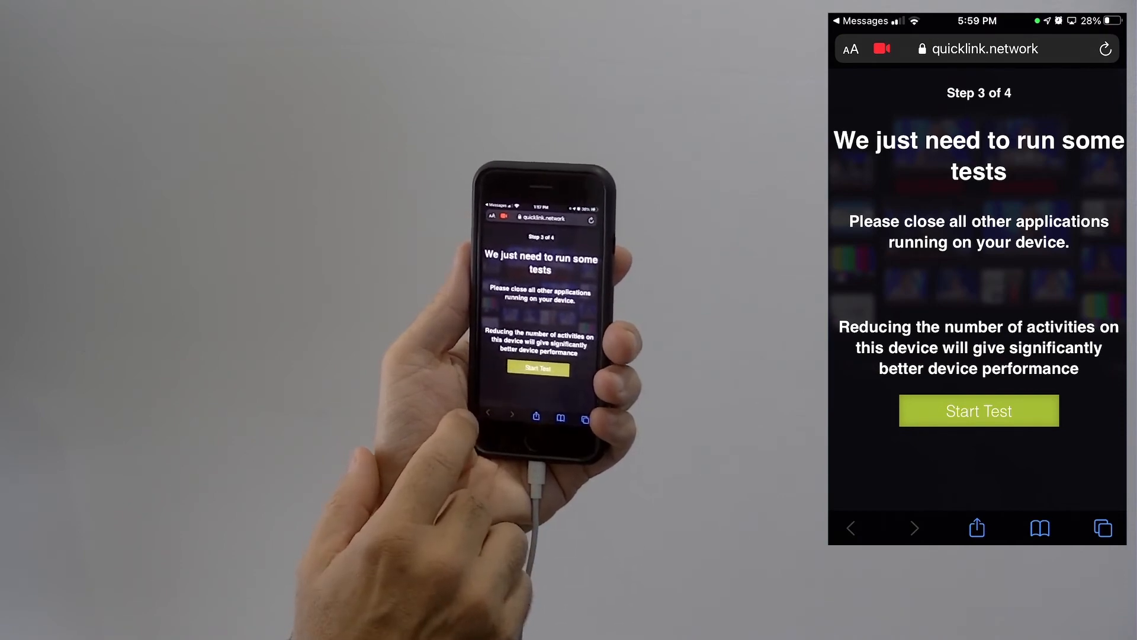
Run the device test, clear the Do Not Disturb step and wait to be connected.
click(537, 368)
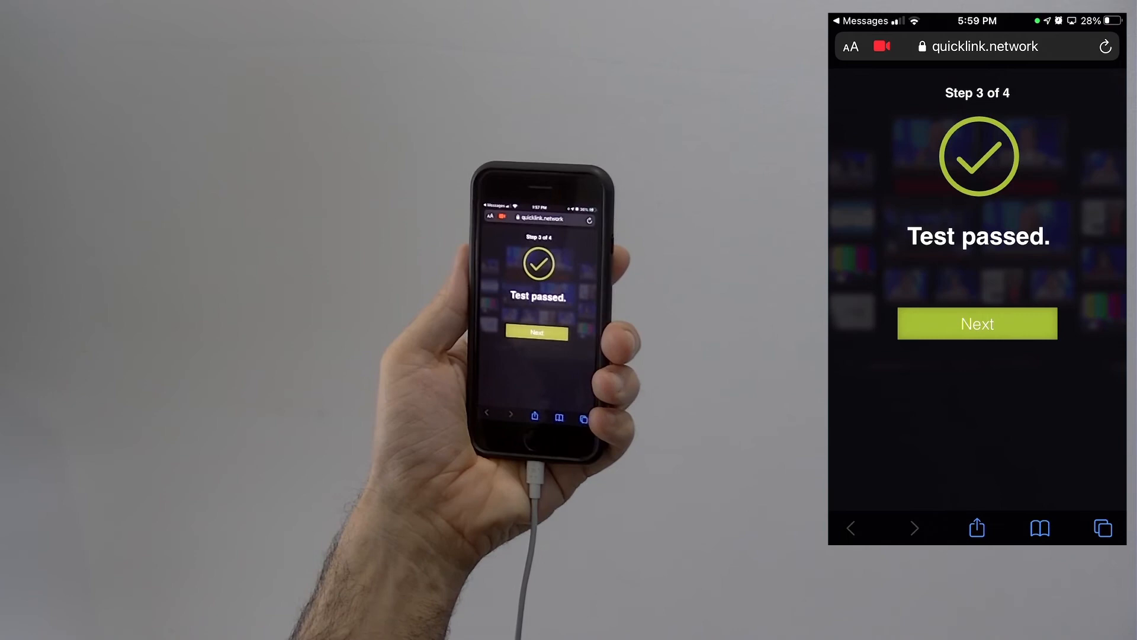
click(535, 333)
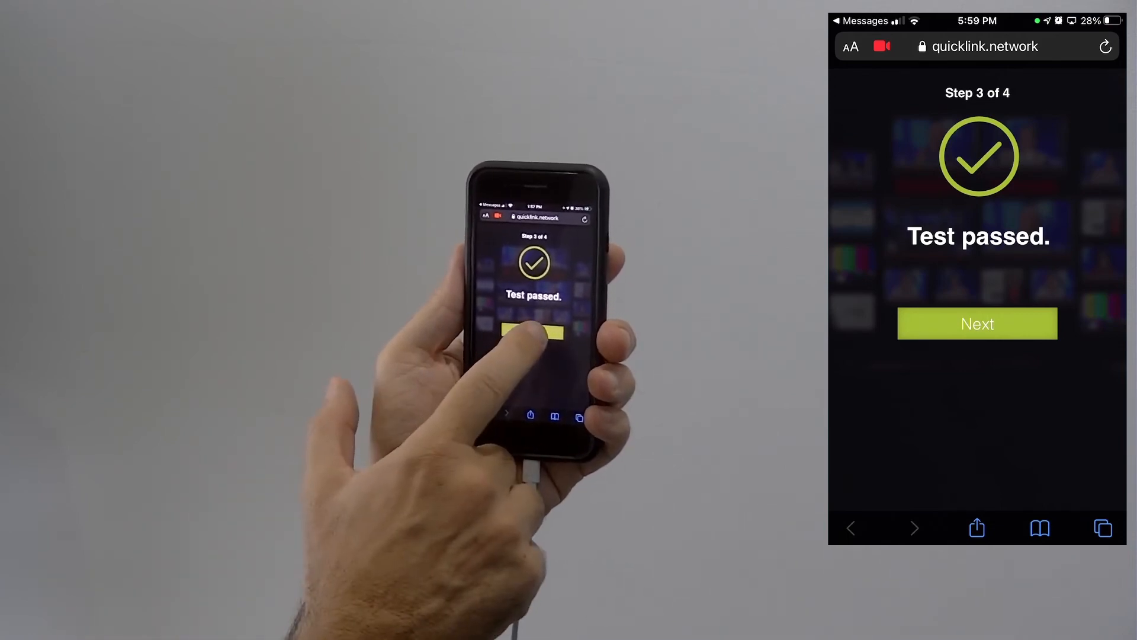
click(533, 333)
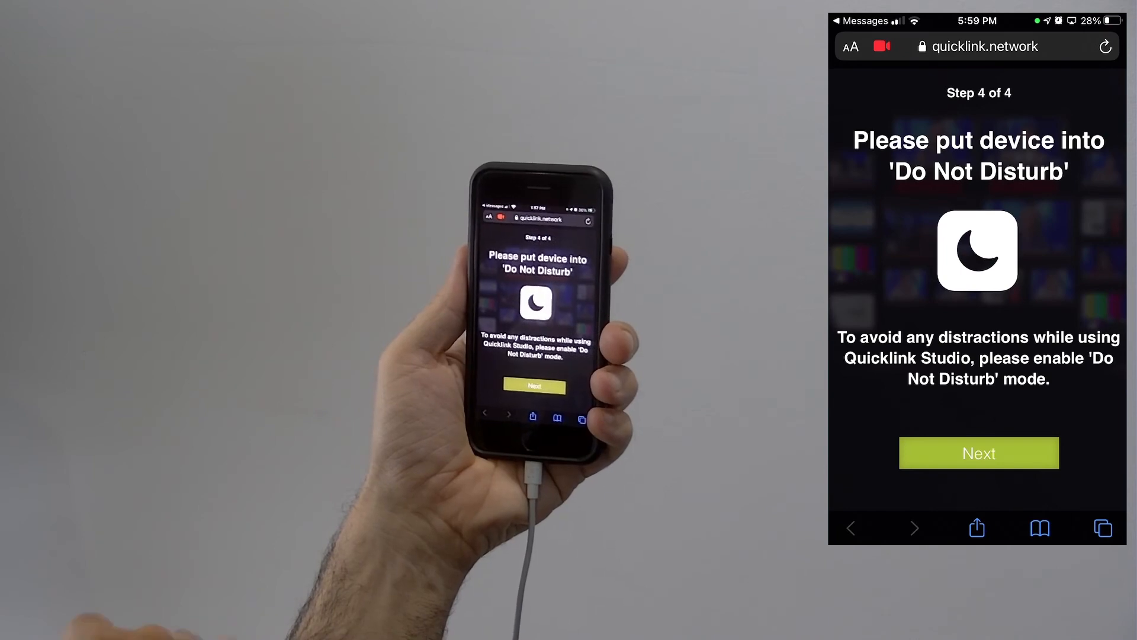
click(979, 453)
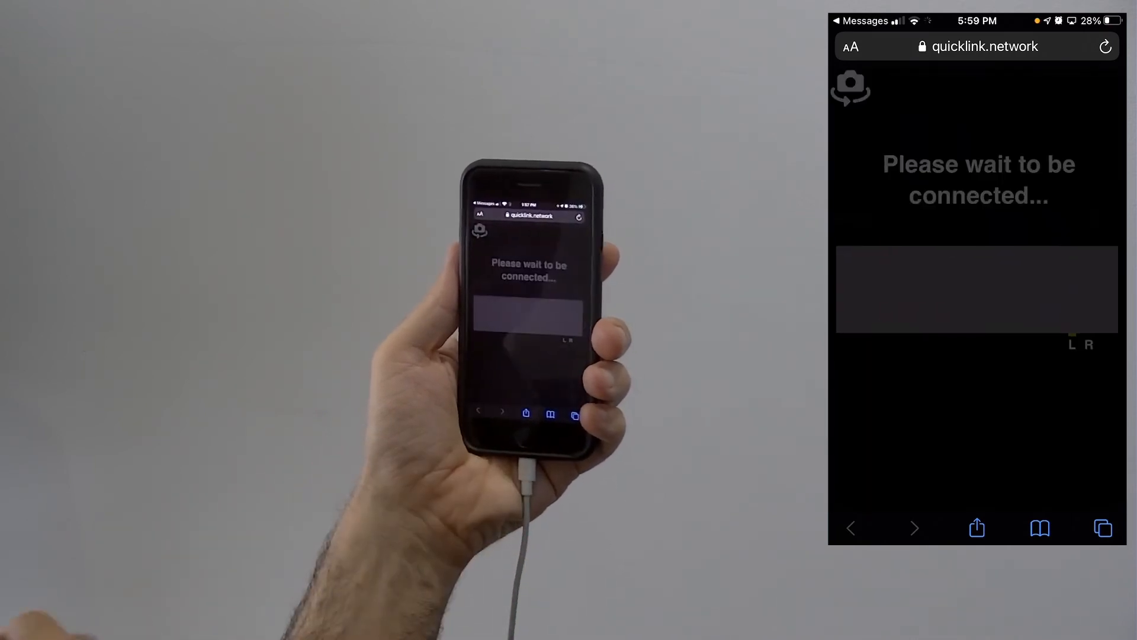